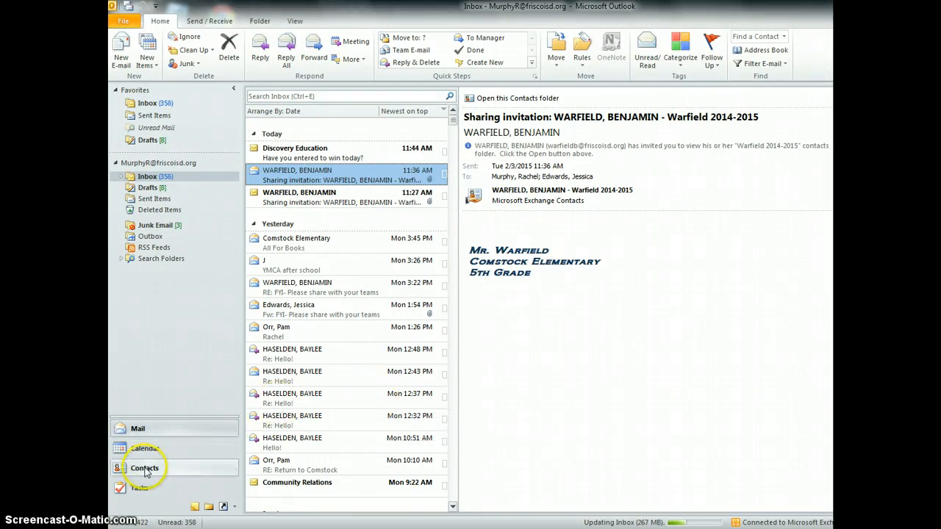
# Step: Switch the Navigation Pane from Mail to the Contacts view
pyautogui.click(144, 468)
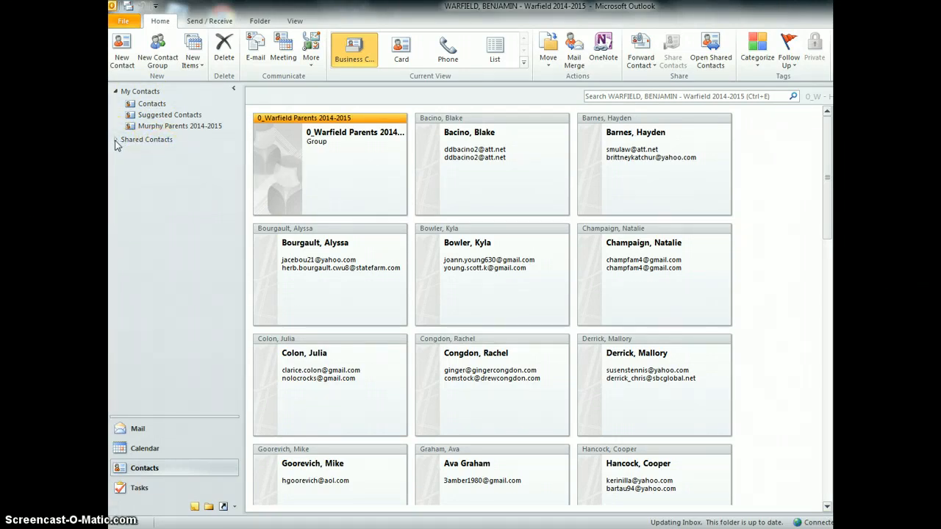
# Step: Expand Shared Contacts and show the Warfield 2014-2015 parent contacts folder
pyautogui.click(115, 139)
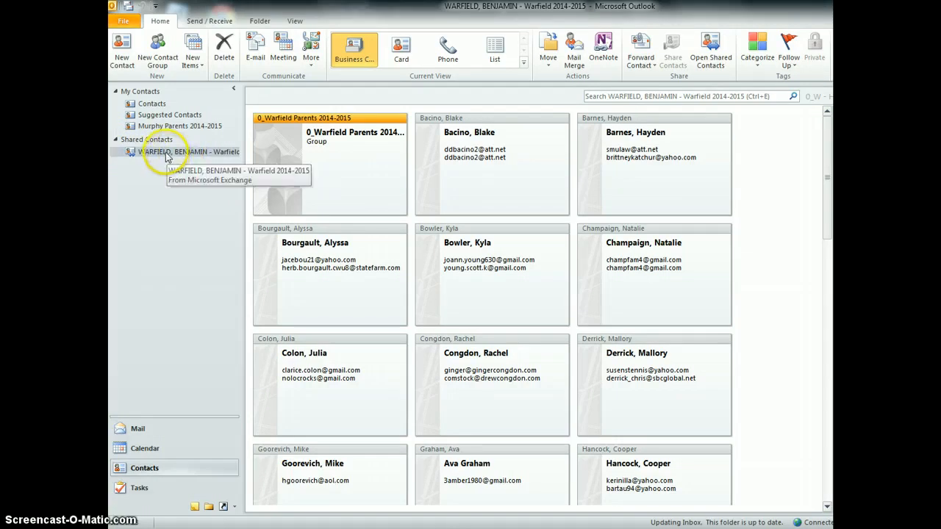
pyautogui.click(188, 152)
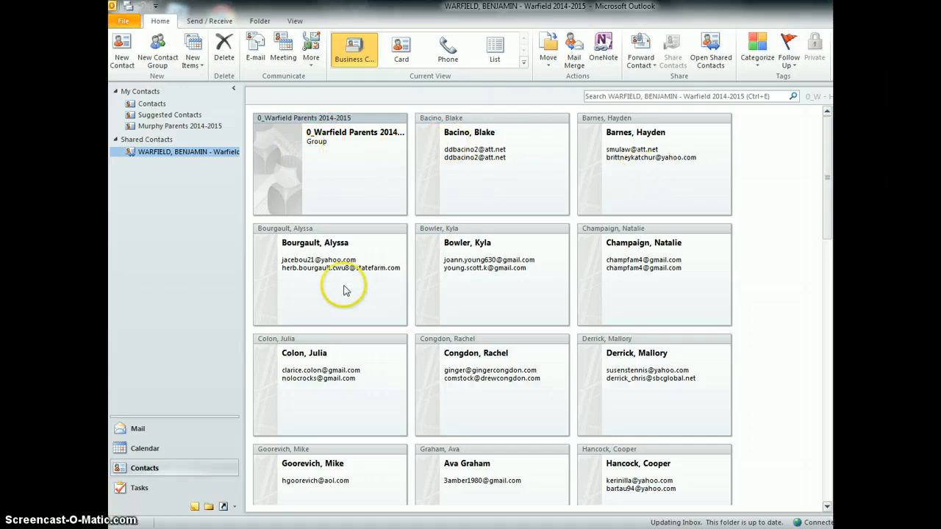
pyautogui.moveTo(330, 169)
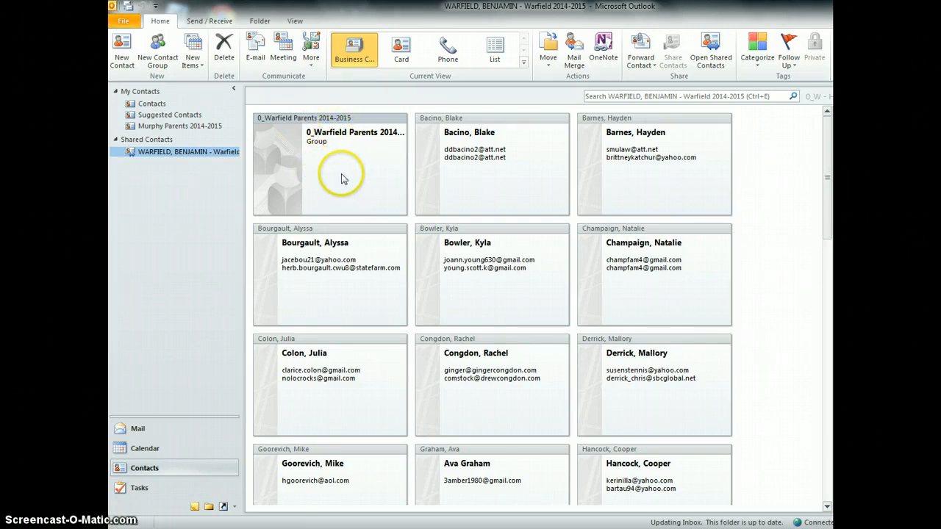
pyautogui.moveTo(338, 161)
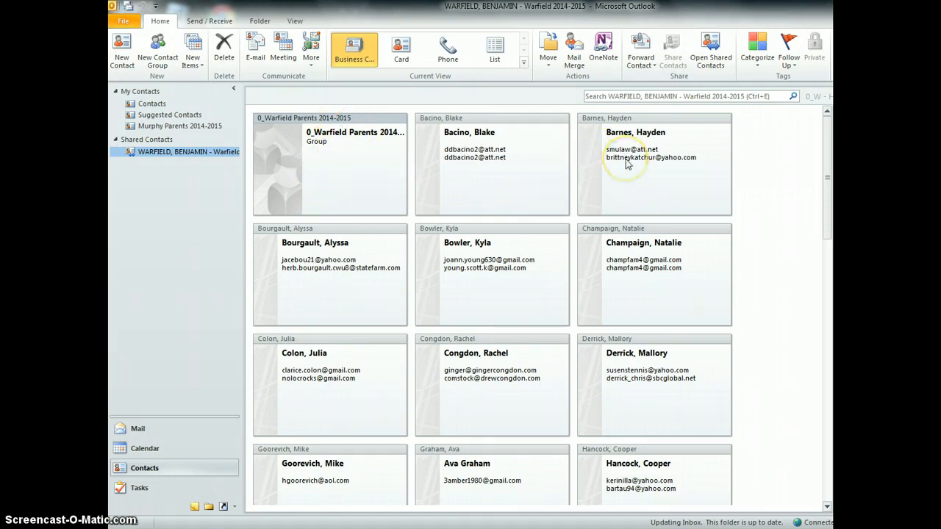
pyautogui.moveTo(329, 138)
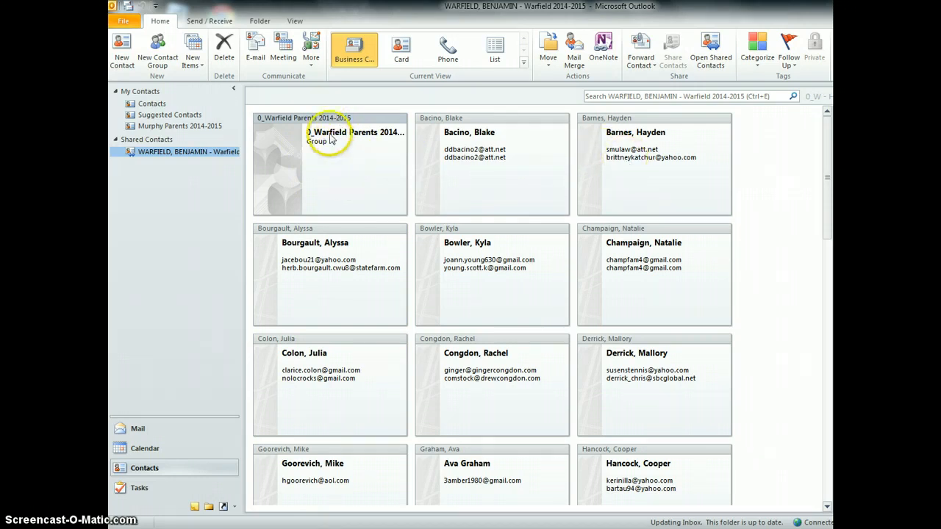
# Step: Start a new email to the 0_Warfield Parents 2014-2015 group and select it in the To field
pyautogui.click(329, 117)
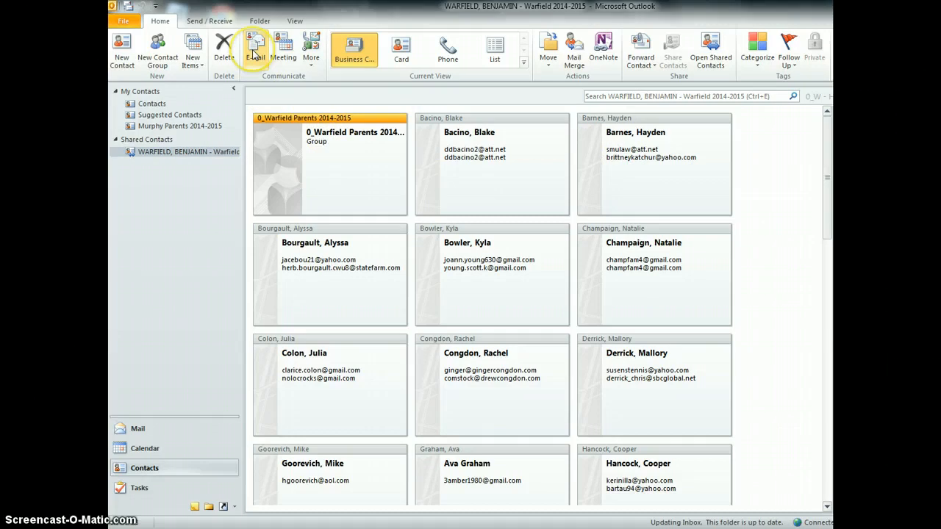
pyautogui.moveTo(255, 48)
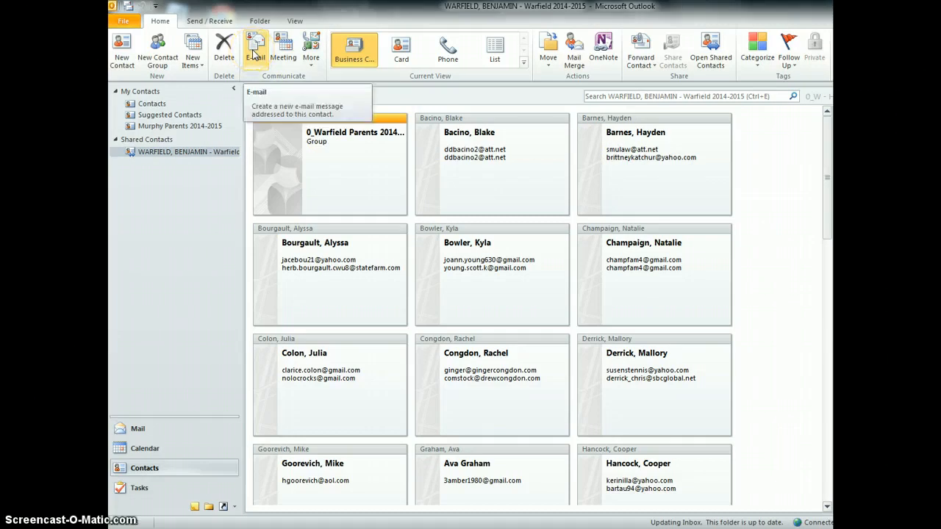
pyautogui.click(256, 47)
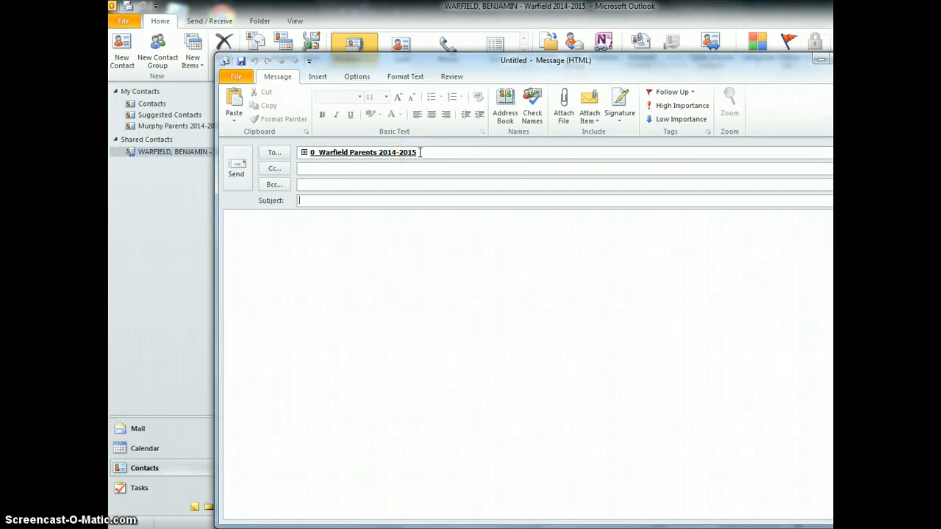
pyautogui.doubleClick(362, 151)
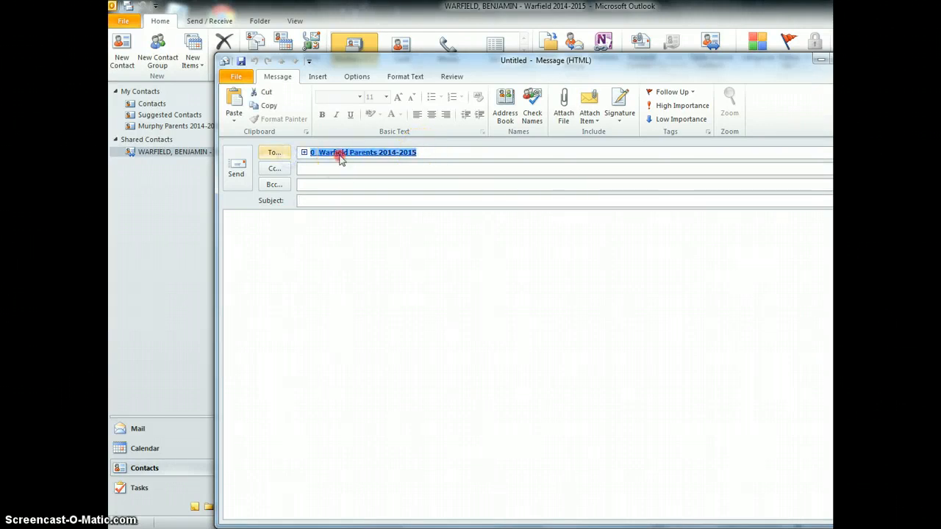